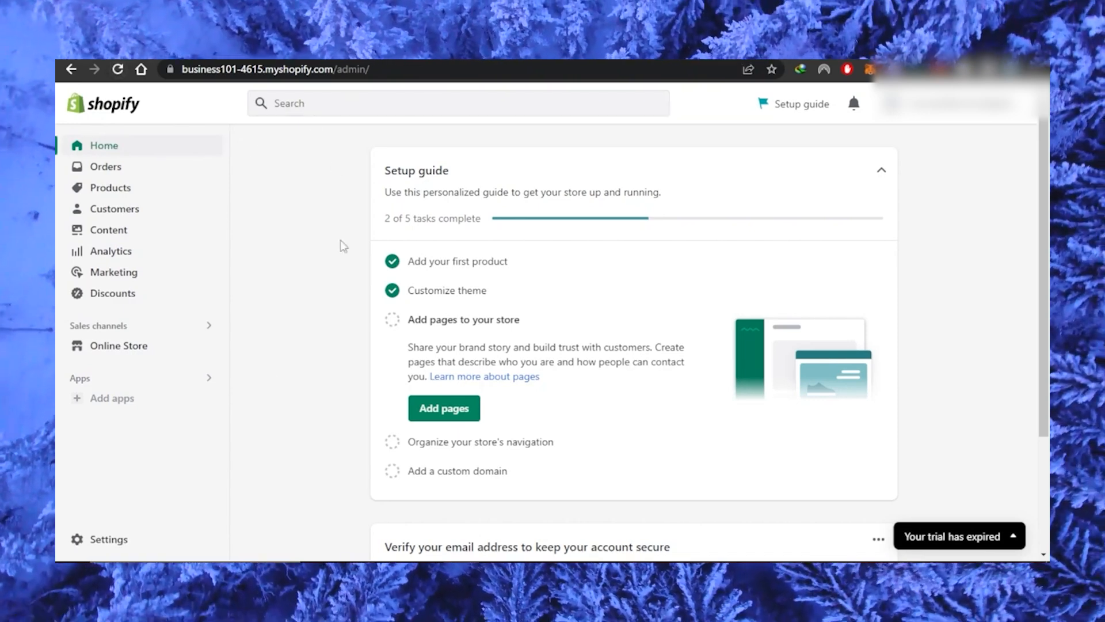
pyautogui.moveTo(227, 112)
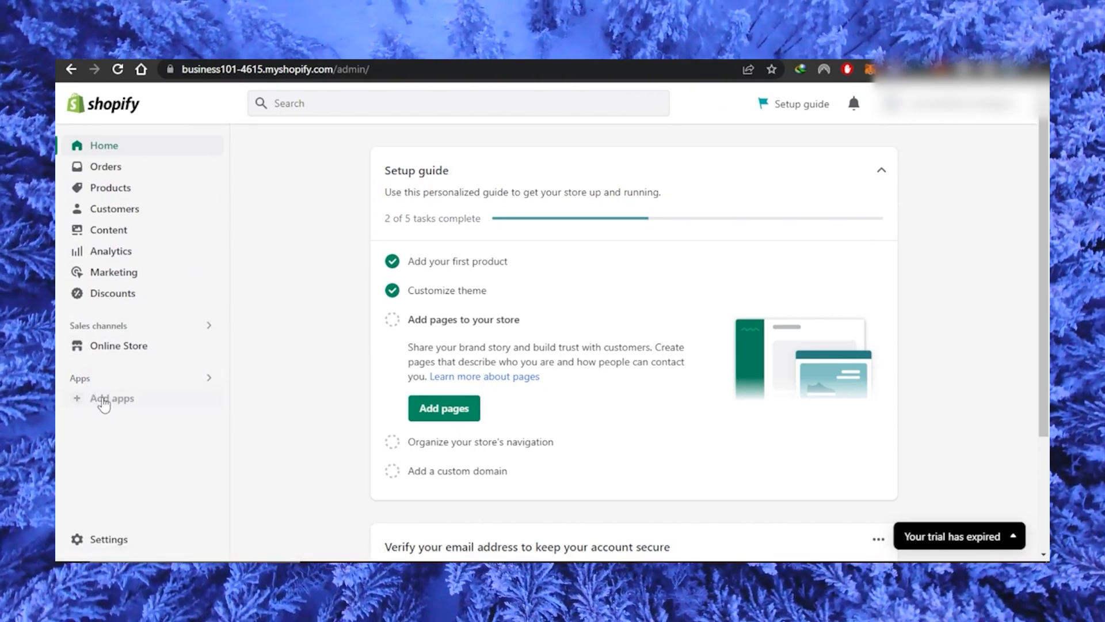
# - From Add apps, go past the Picked for you suggestions to browse all apps in the App Store
pyautogui.click(110, 397)
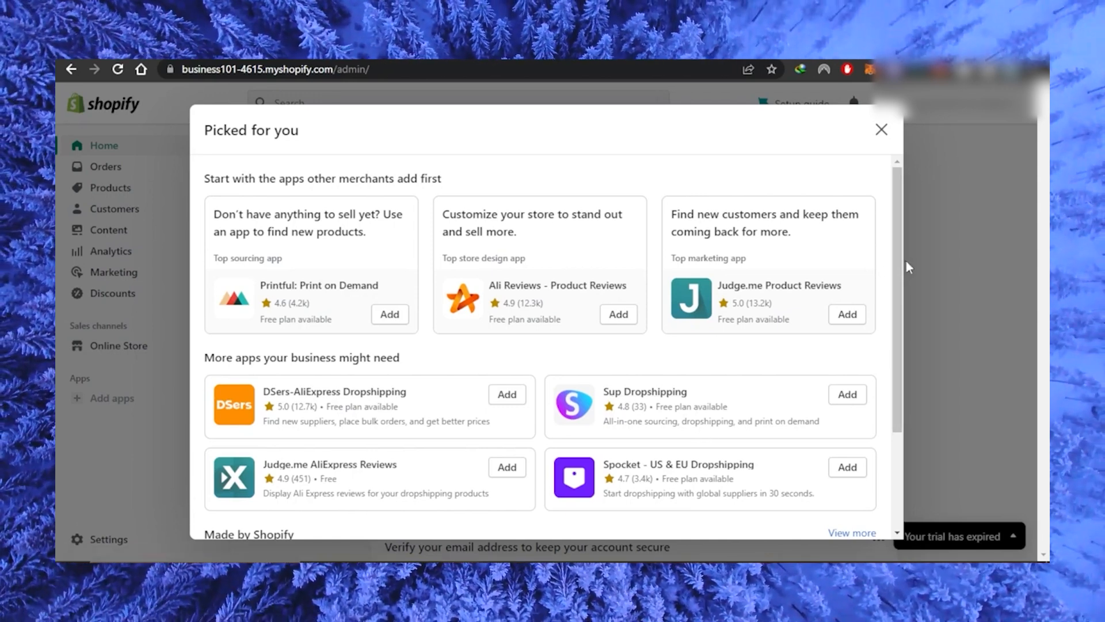
pyautogui.scroll(-3)
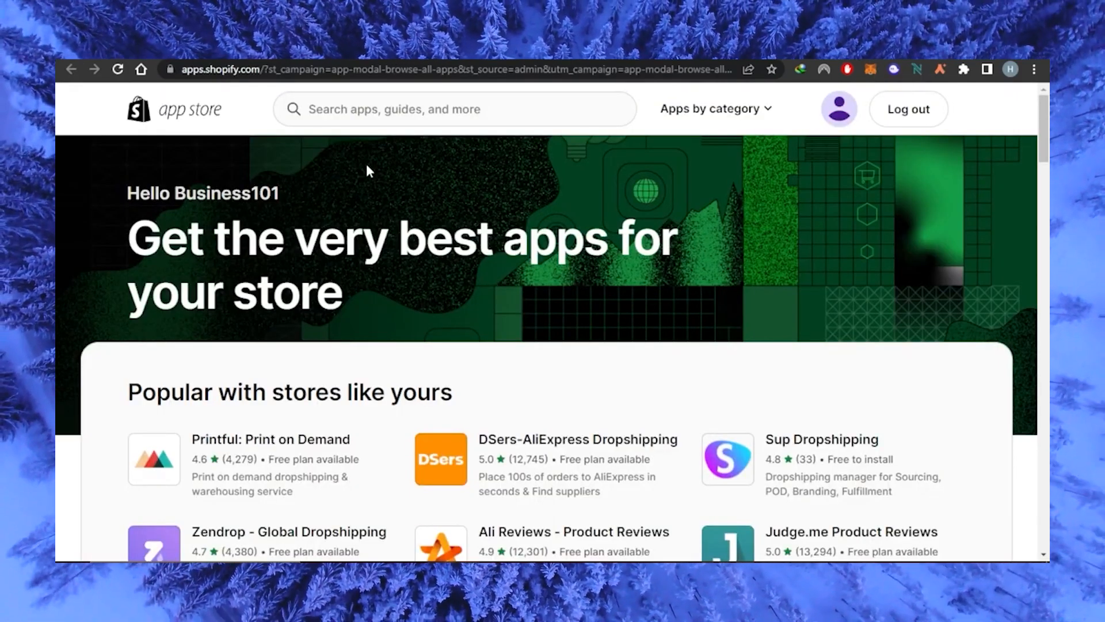
# - Search the App Store for 'amazon reviews' and look through the 342 results
pyautogui.click(454, 108)
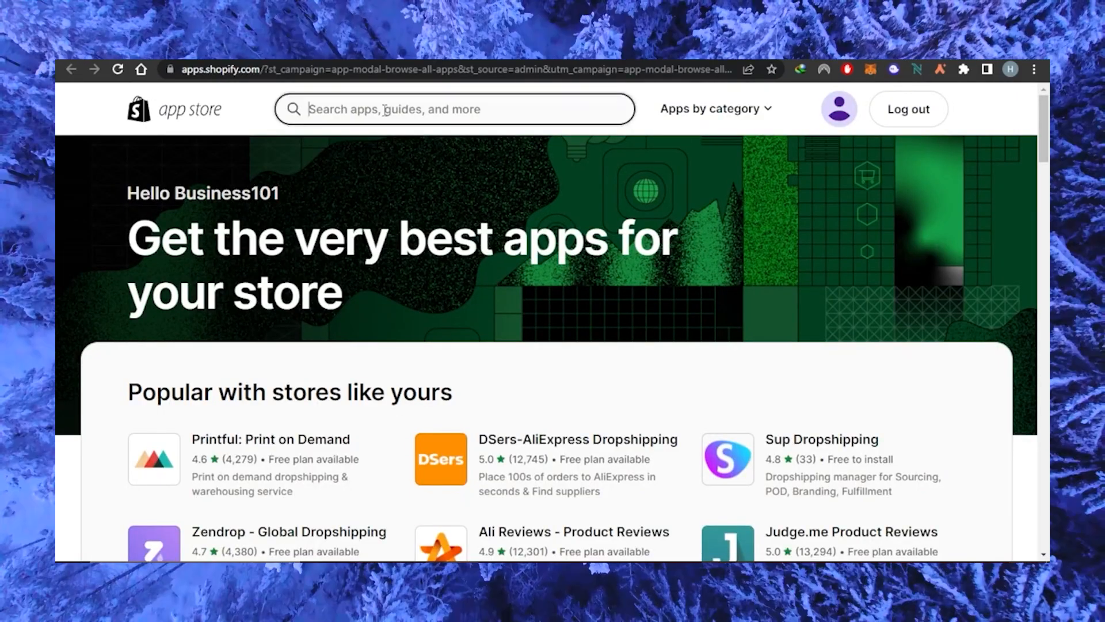
pyautogui.write('amazon reviews')
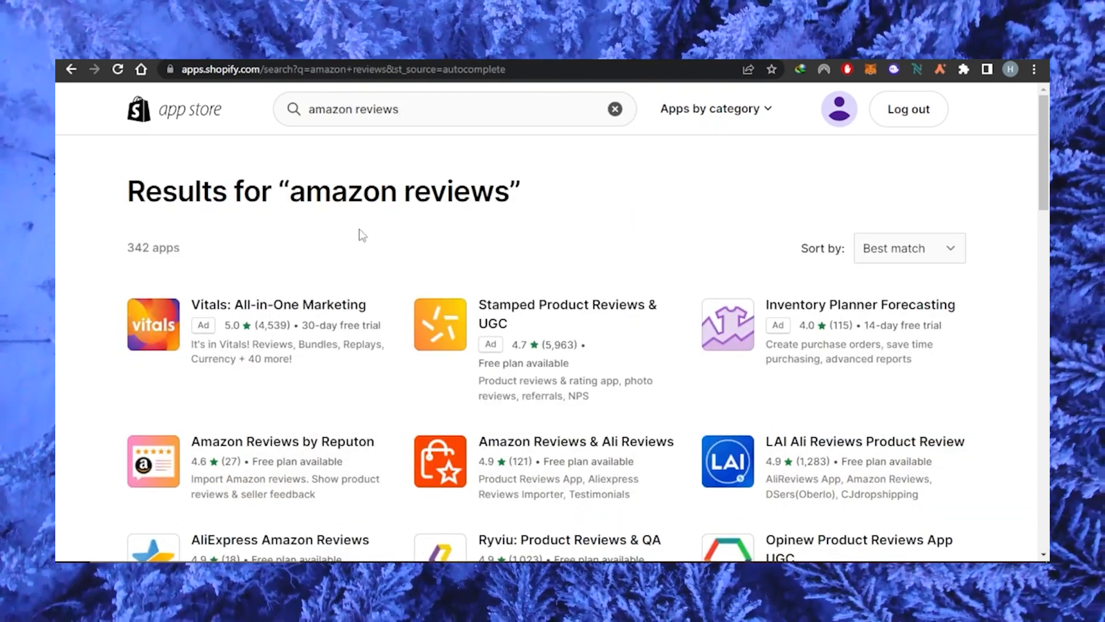
pyautogui.scroll(-3)
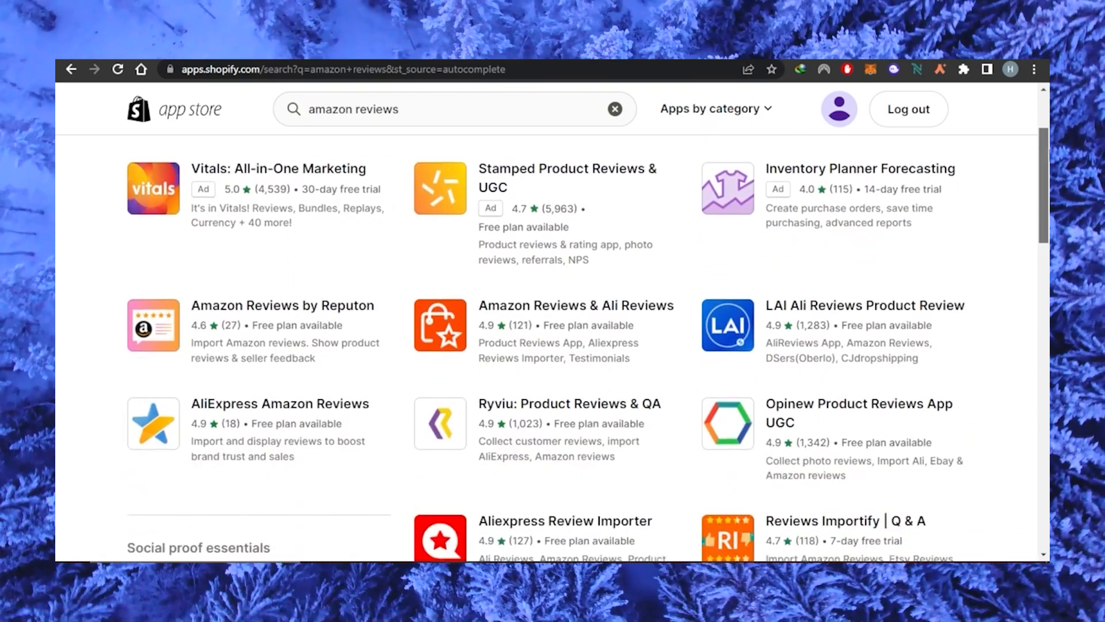
pyautogui.scroll(-3)
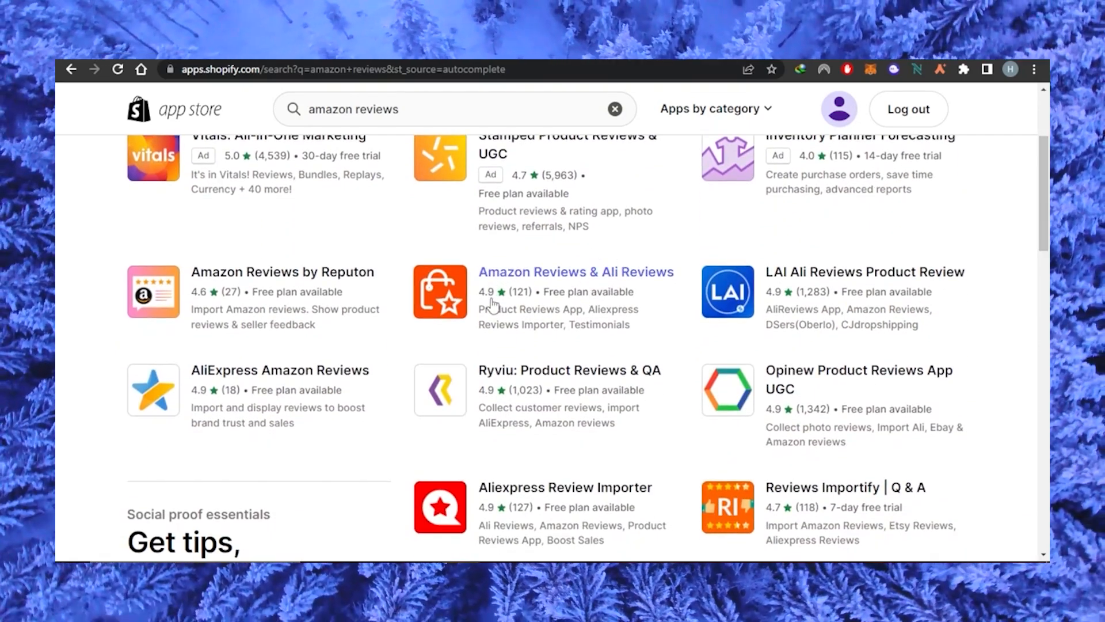
# - View the Amazon Reviews & Ali Reviews listing down to its pricing plans and 121 reviews
pyautogui.click(575, 272)
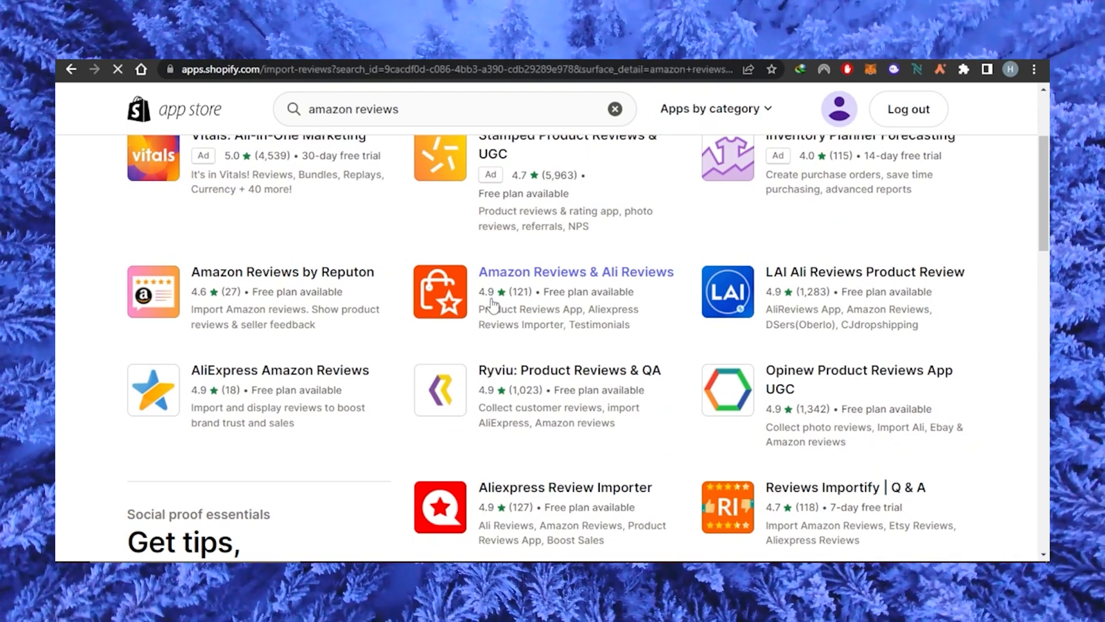
pyautogui.click(575, 272)
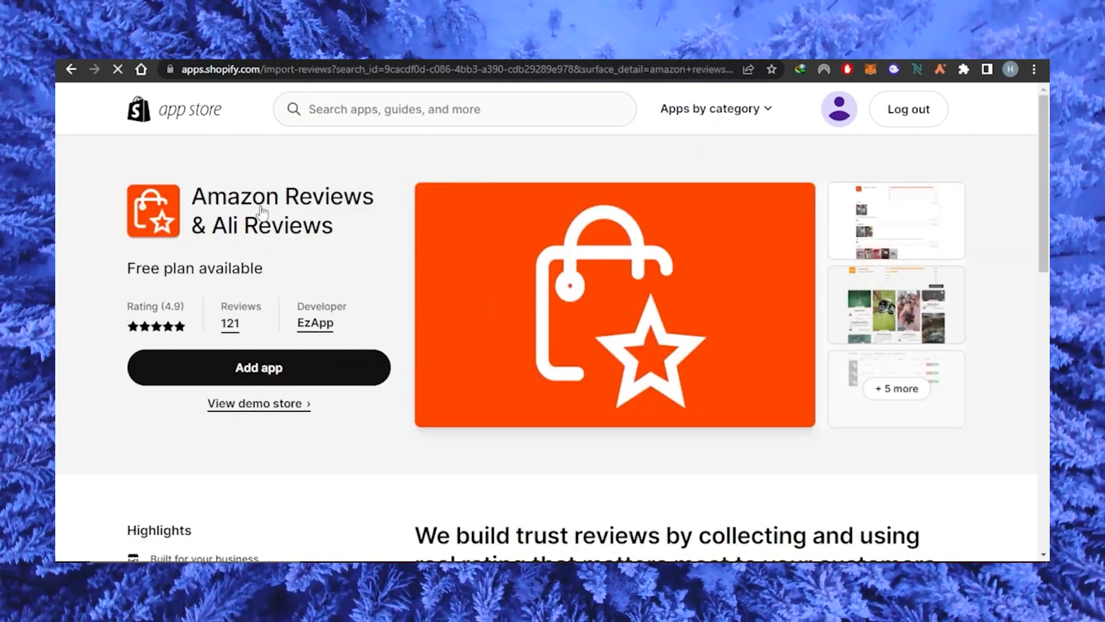
pyautogui.scroll(-3)
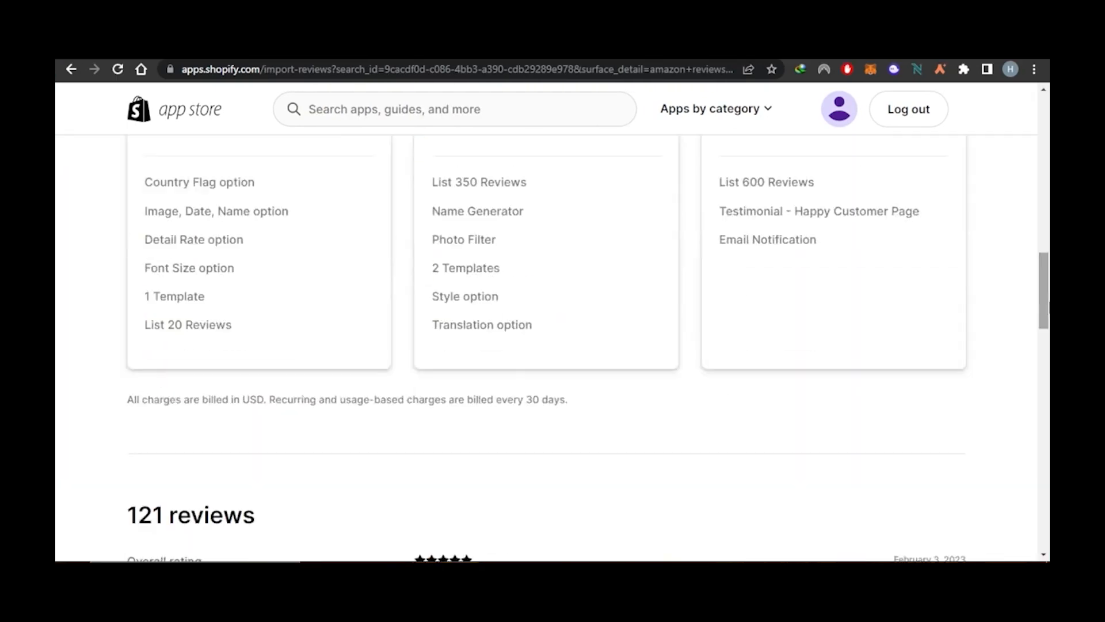